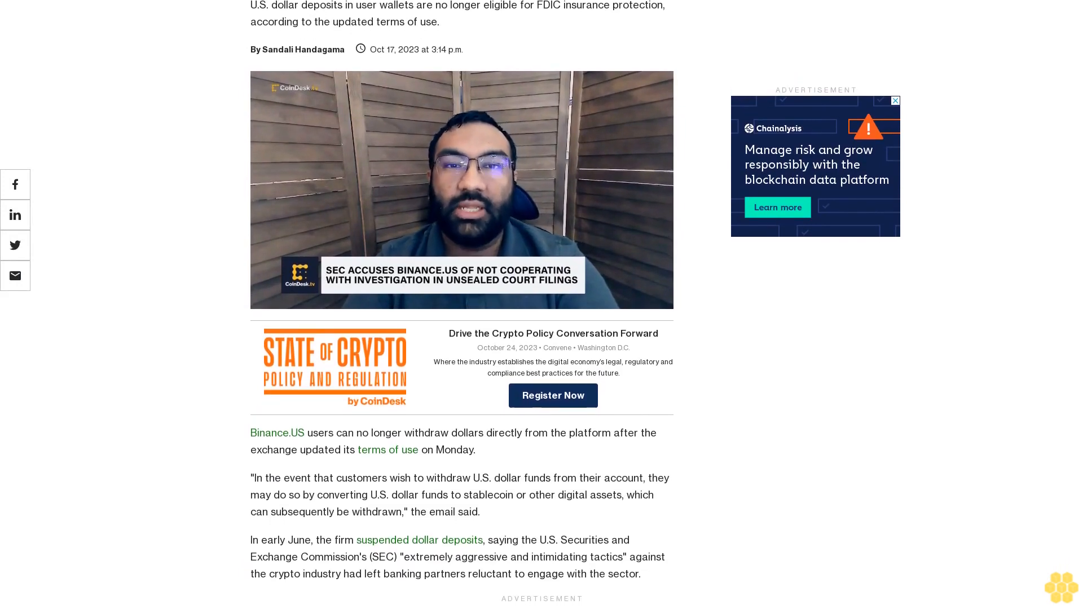
Scroll the Binance.US article past the video and State of Crypto promo to the Stellar ad.
scroll(down, 3)
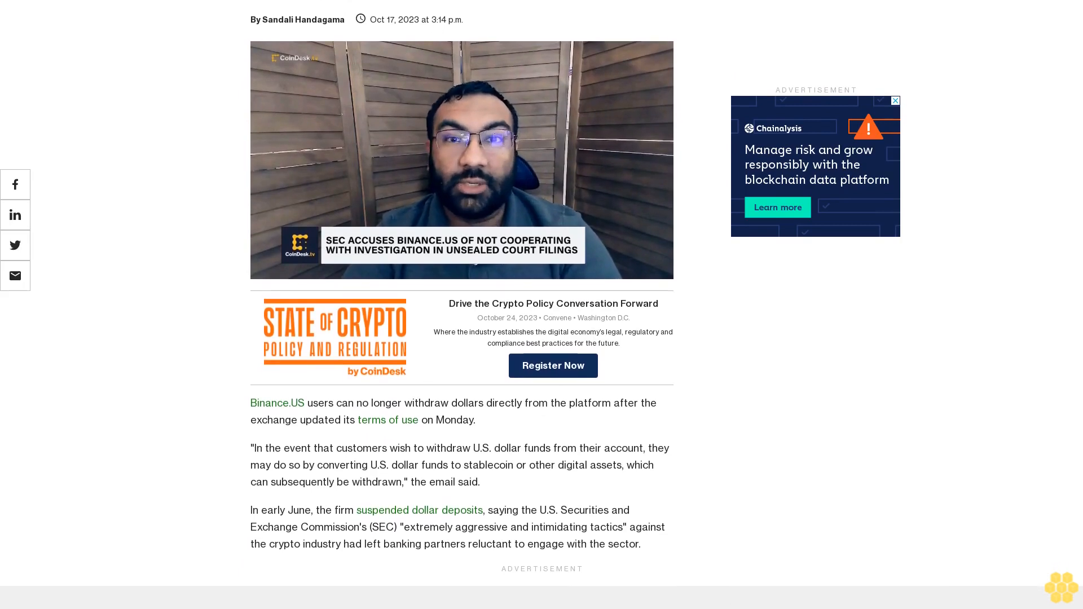
scroll(down, 3)
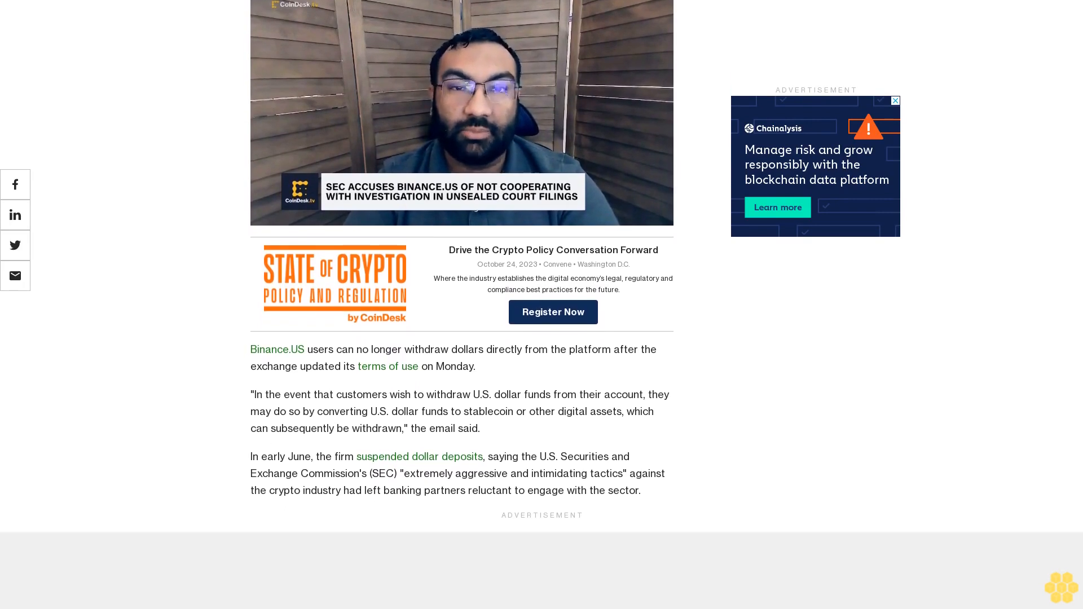
scroll(down, 3)
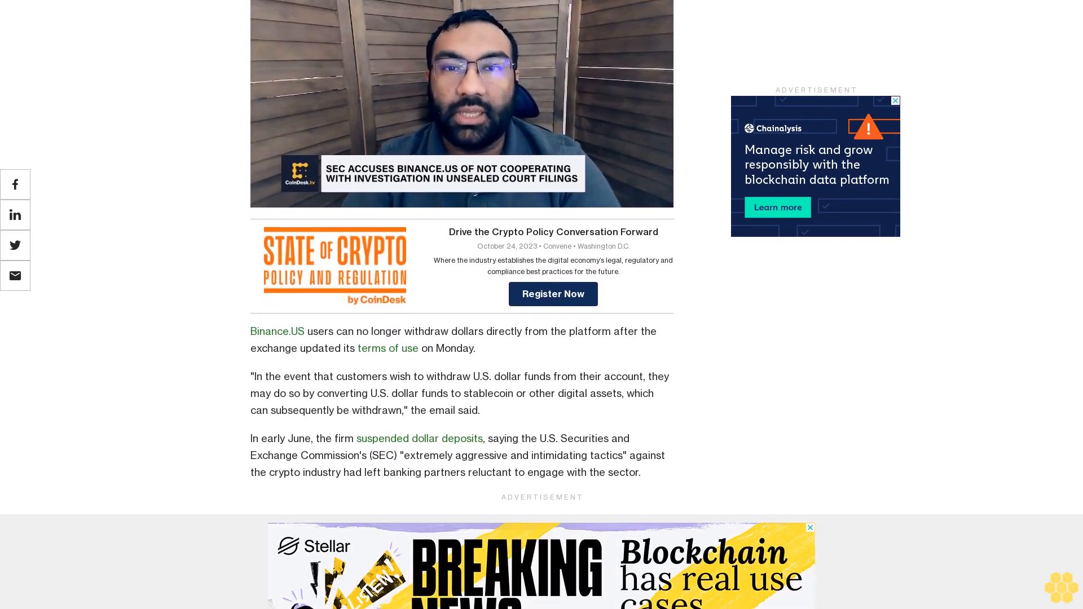
scroll(down, 3)
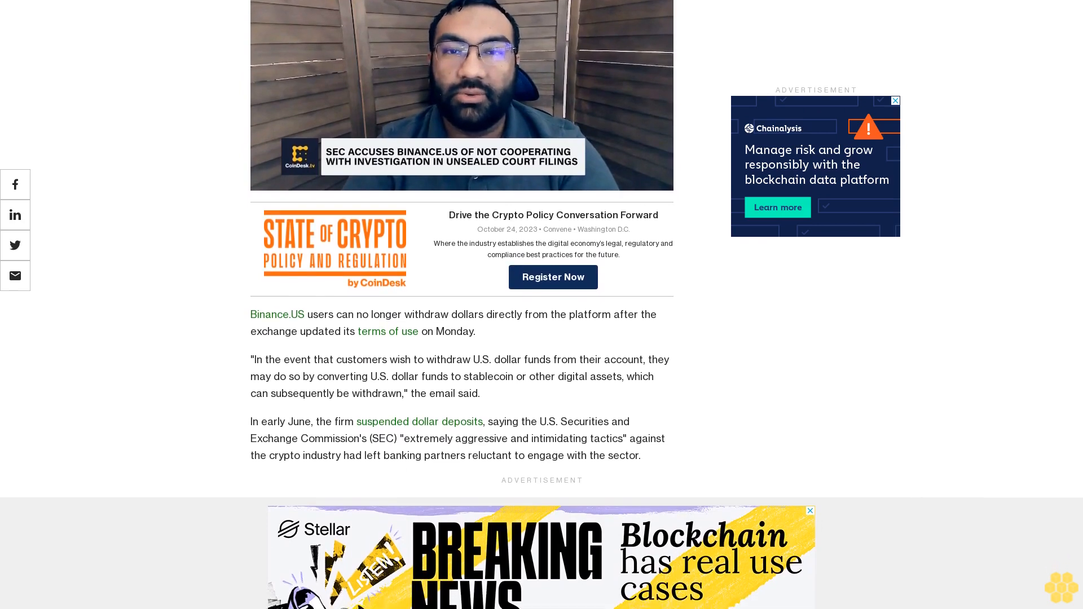
click(462, 94)
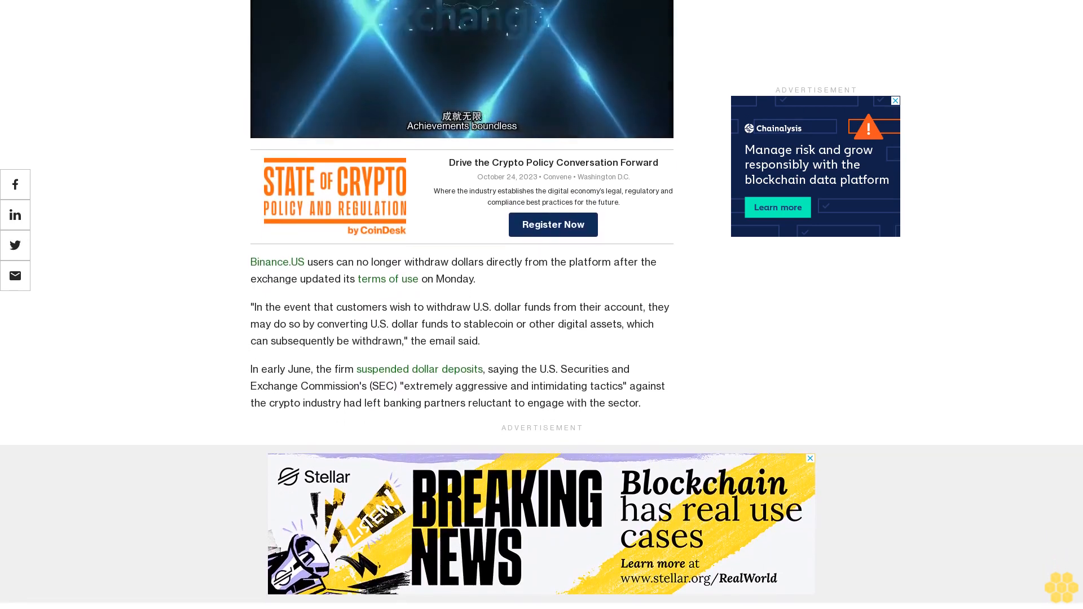
scroll(down, 3)
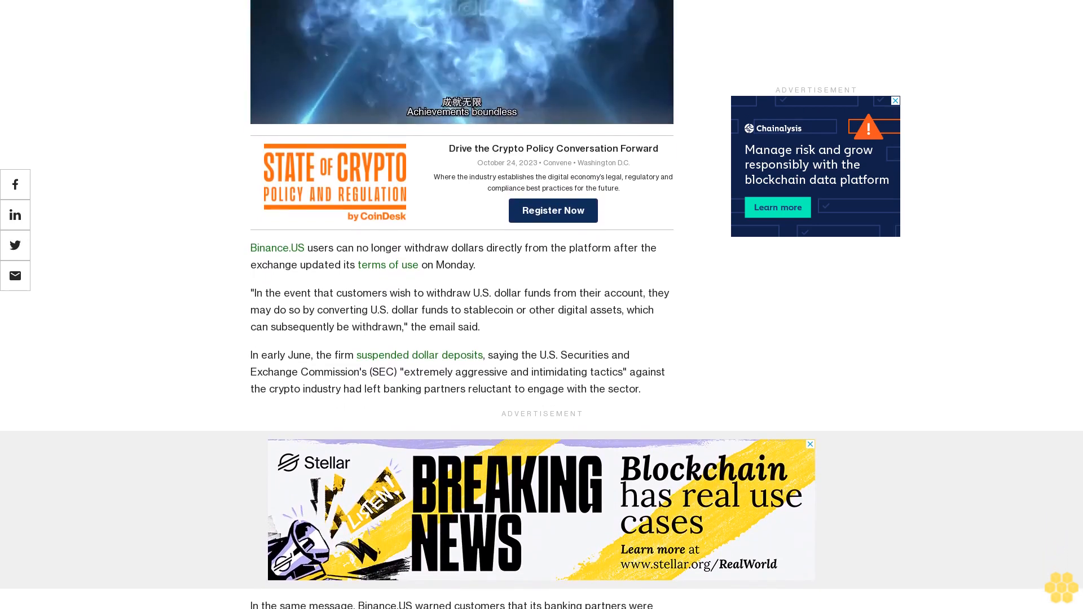
scroll(down, 3)
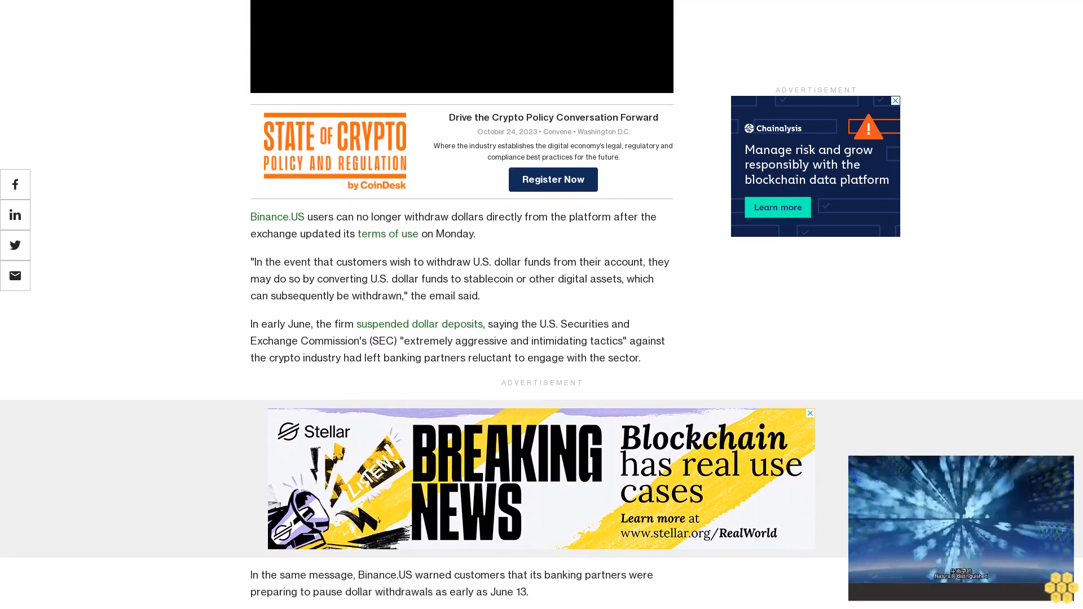
Scroll through the SEC lawsuit and euro payments partner paragraphs to the 'Recommended for you' heading.
scroll(down, 3)
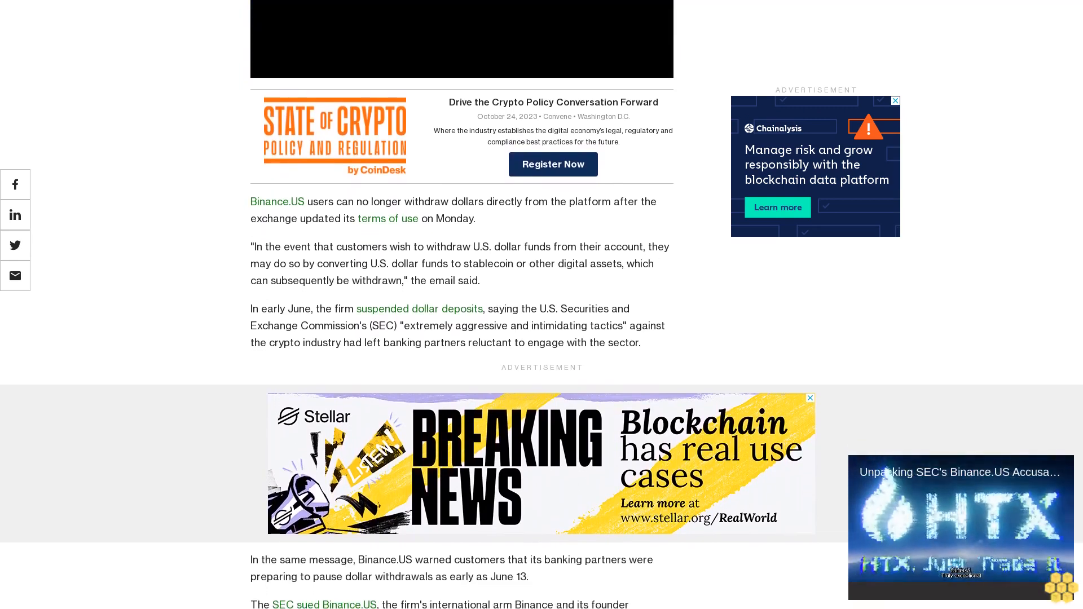
scroll(down, 3)
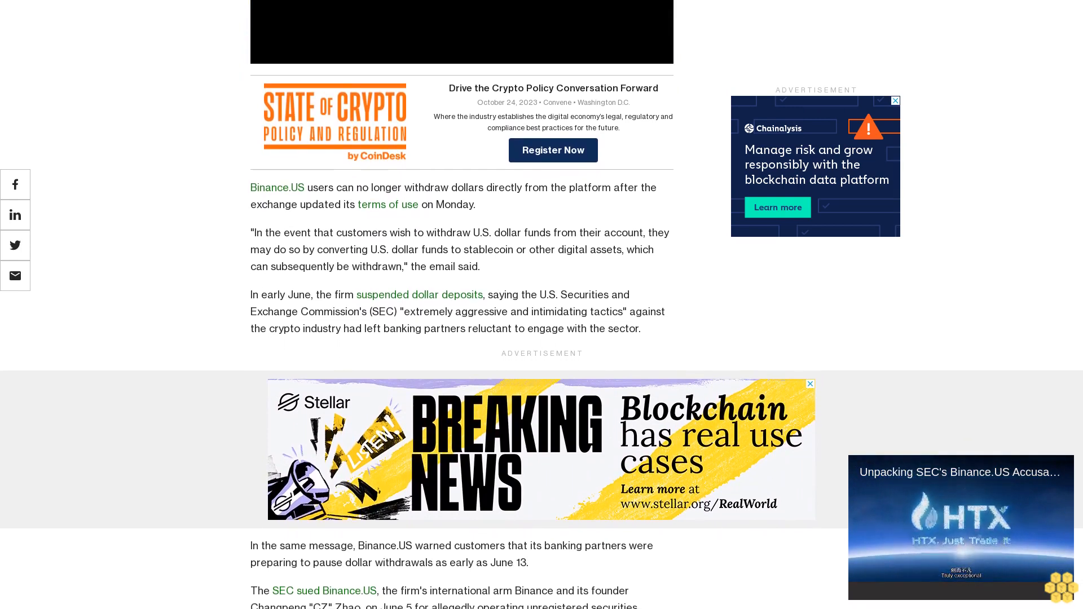
scroll(up, 3)
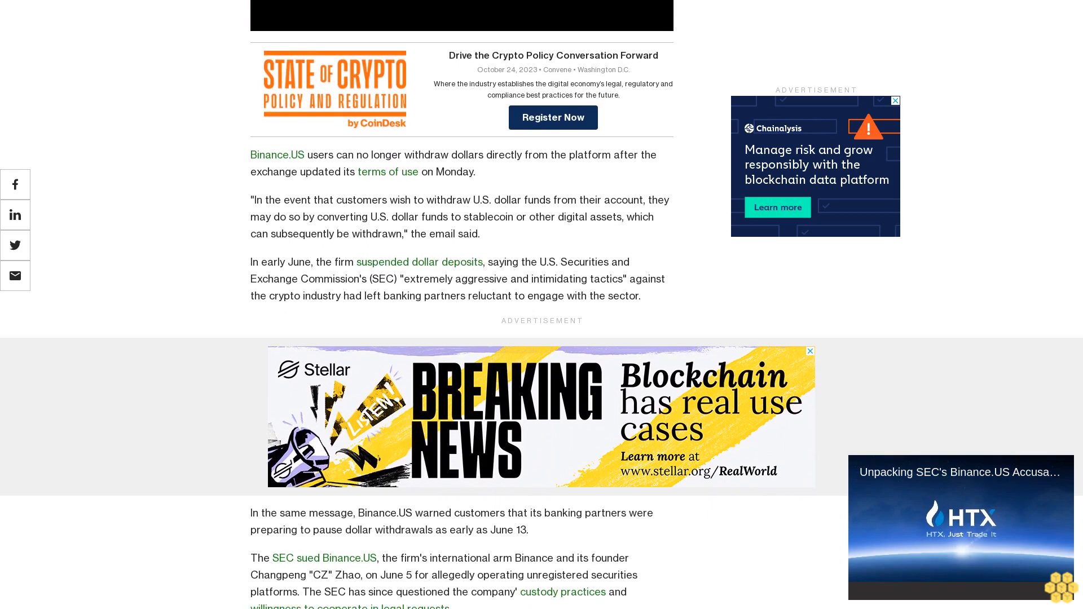
scroll(up, 3)
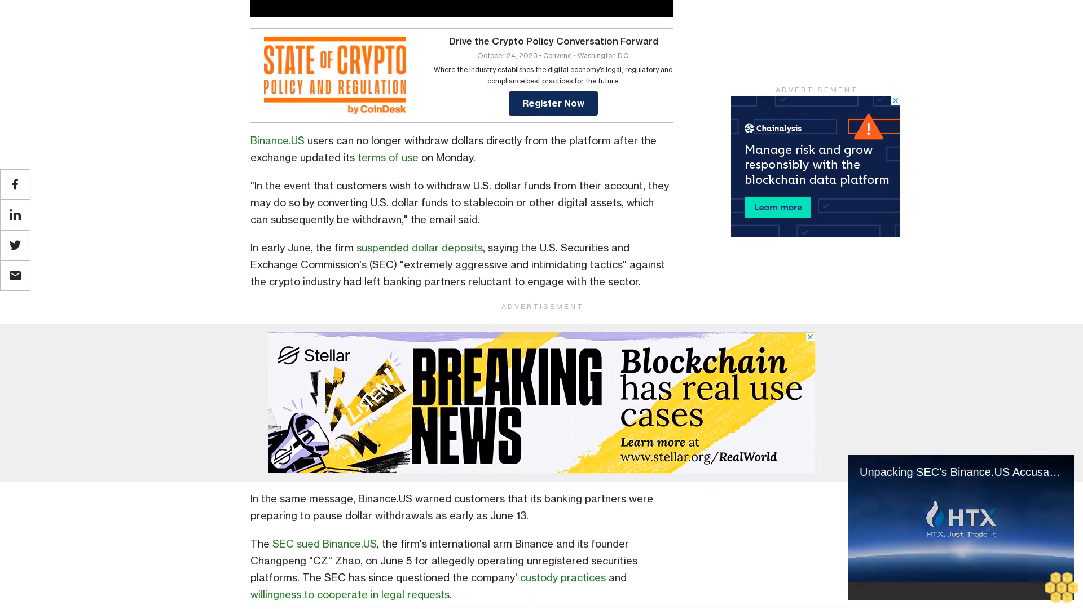
scroll(down, 3)
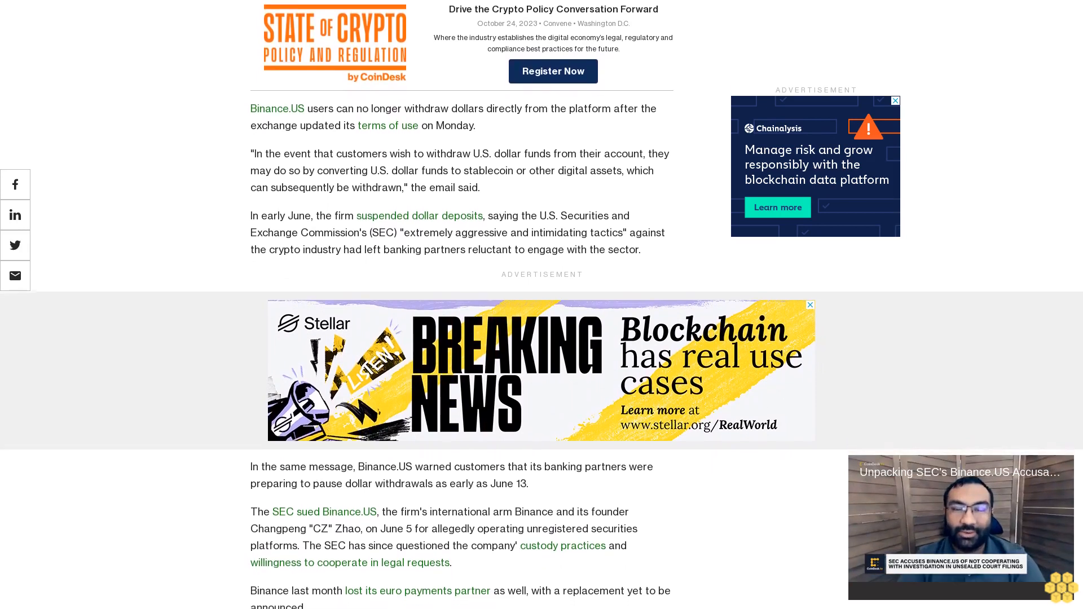
scroll(down, 3)
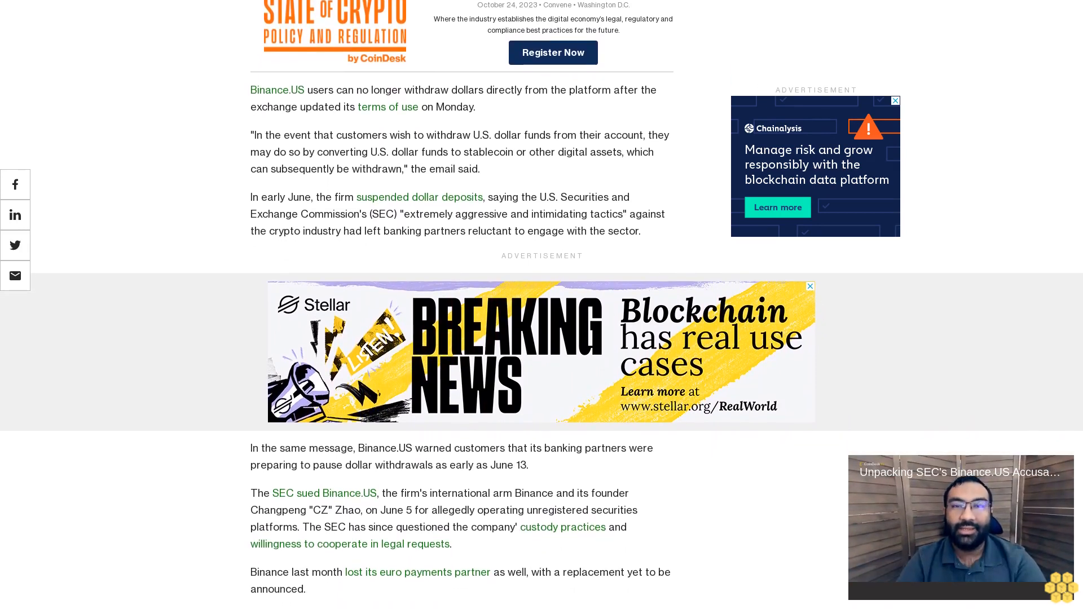
scroll(down, 3)
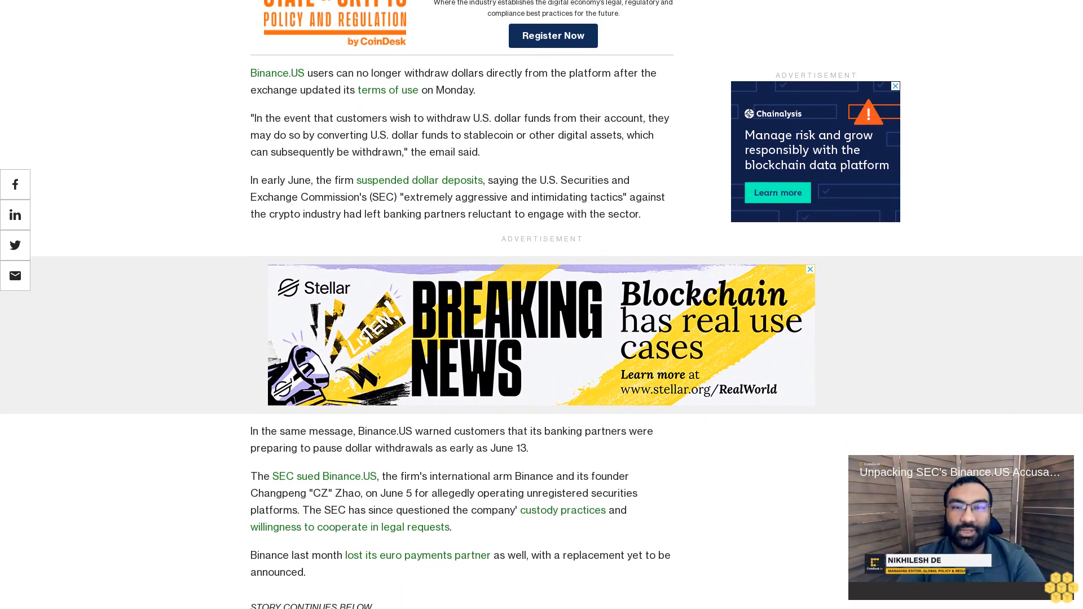
scroll(down, 3)
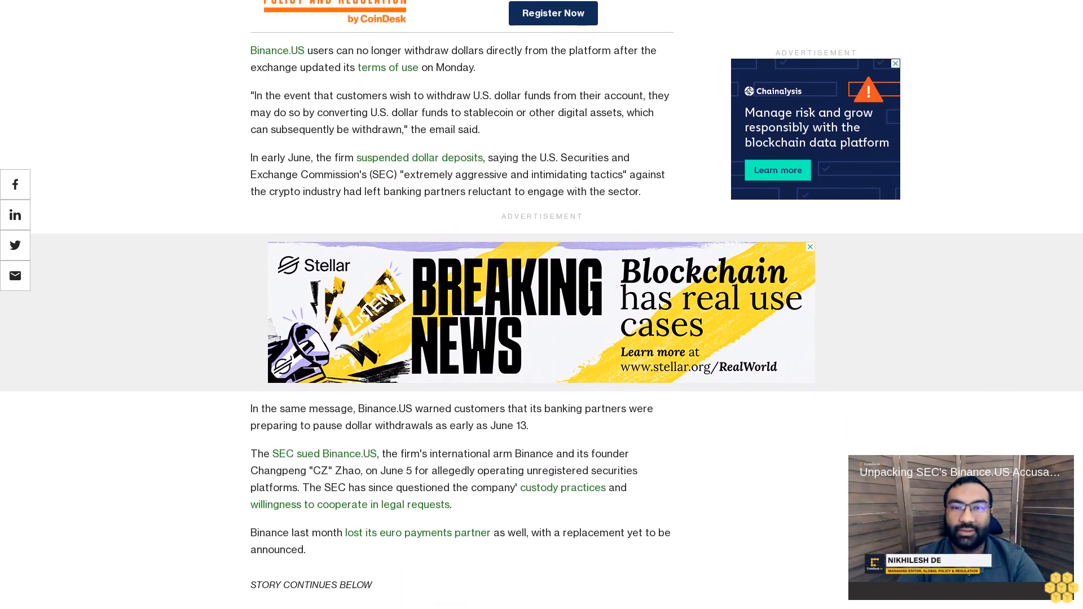
scroll(down, 3)
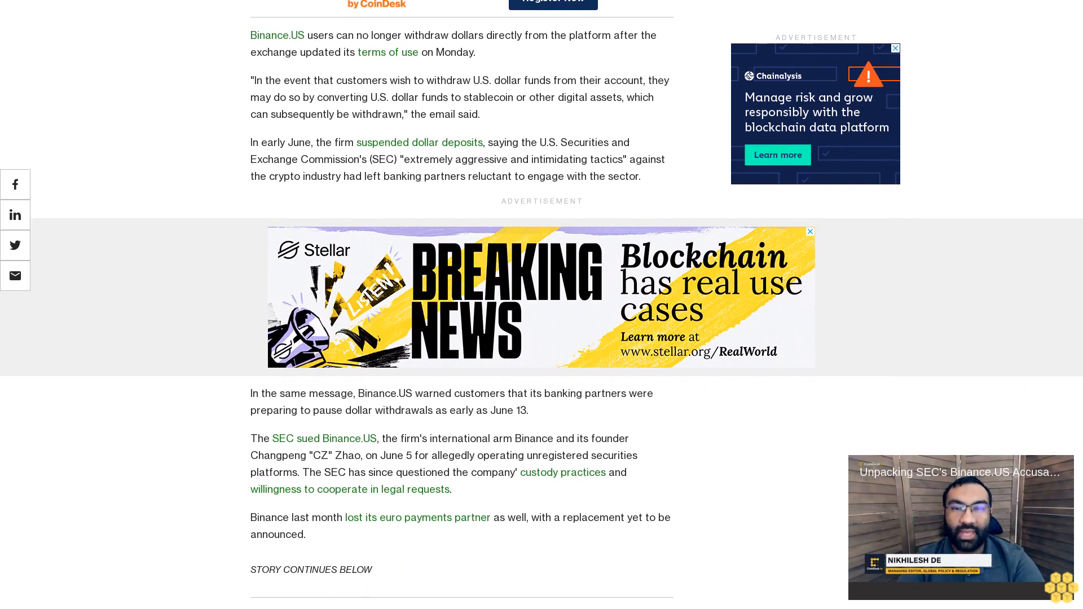
scroll(down, 3)
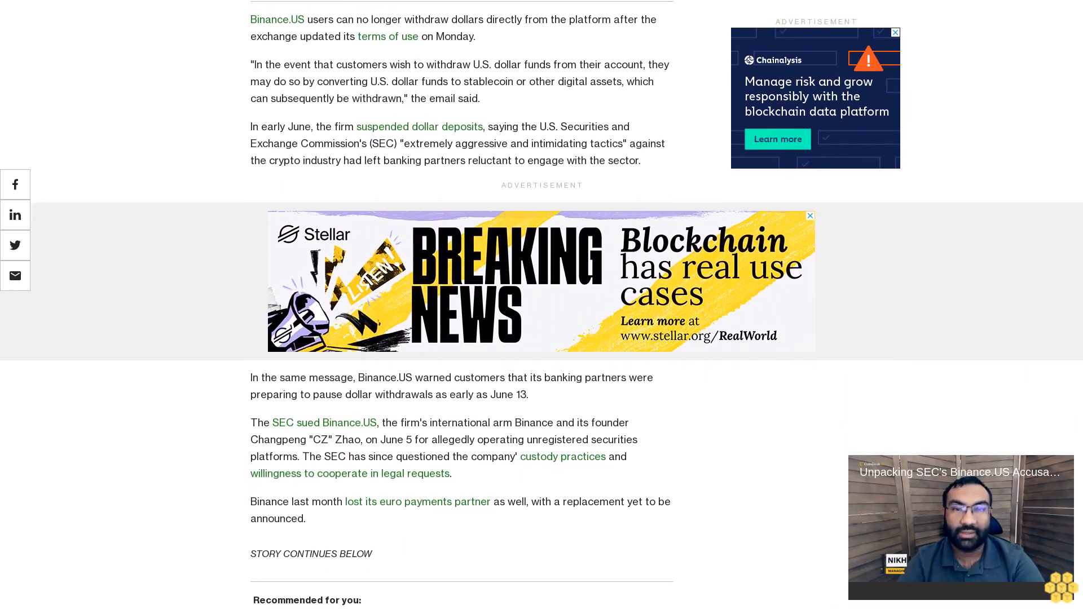
scroll(down, 3)
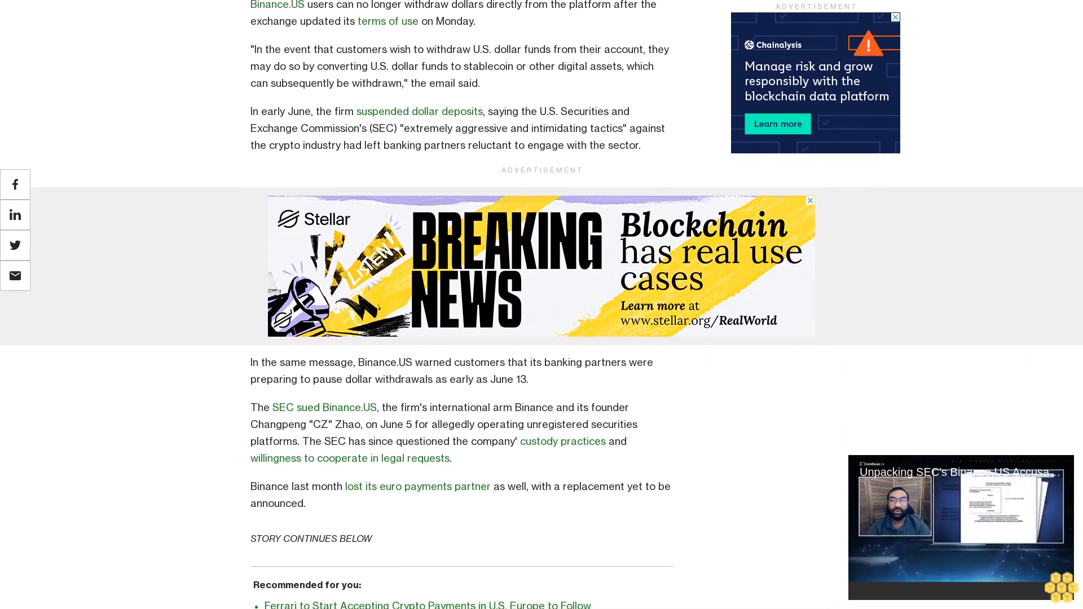
Scroll past the 'Recommended for you' links to the Binance.US FDIC deposit insurance paragraph.
scroll(down, 3)
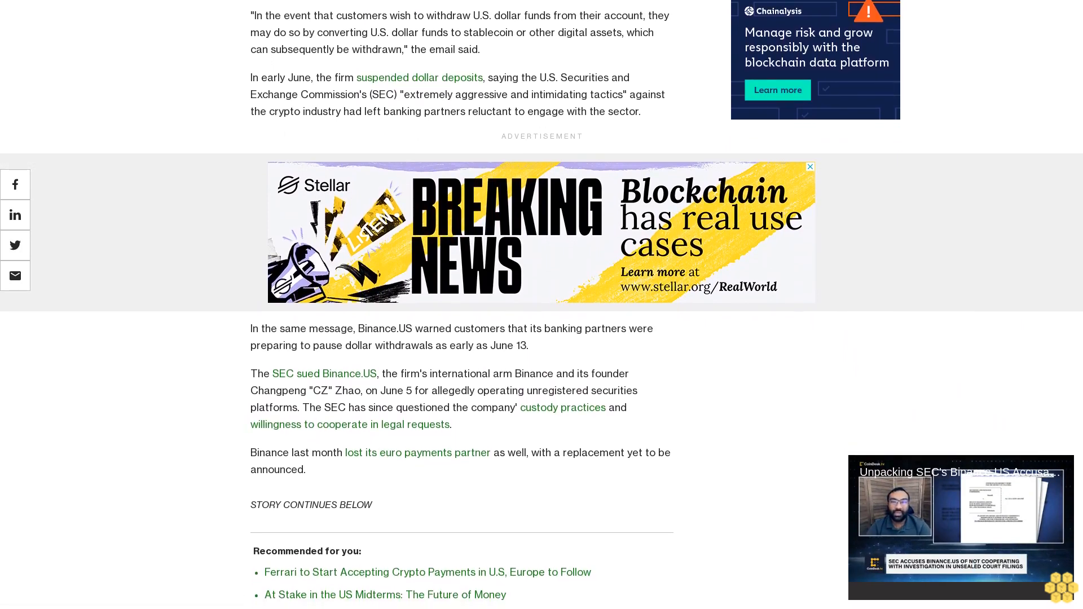
scroll(down, 3)
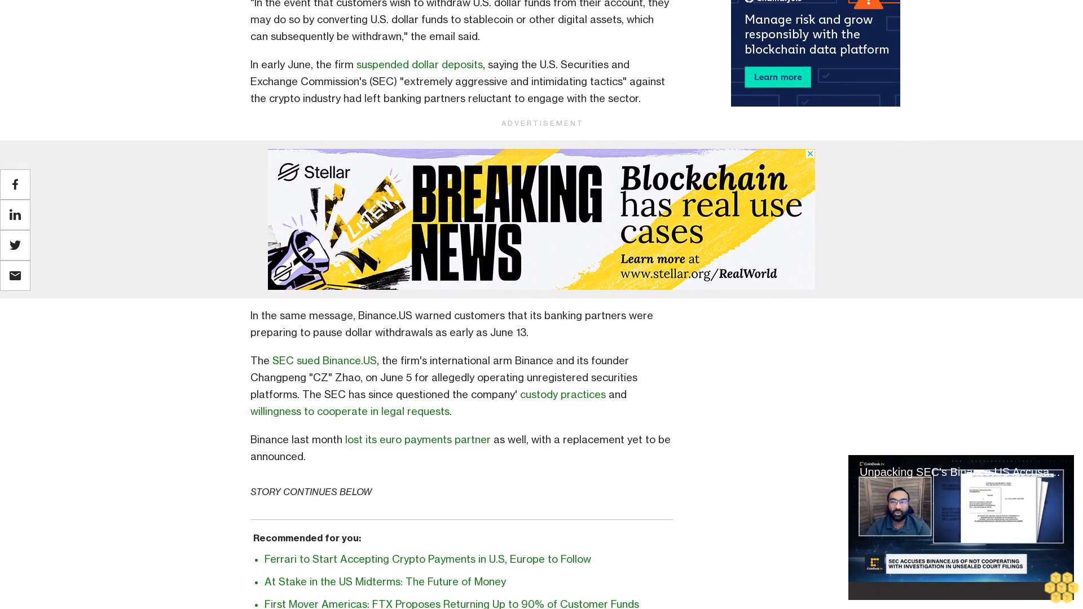
scroll(down, 3)
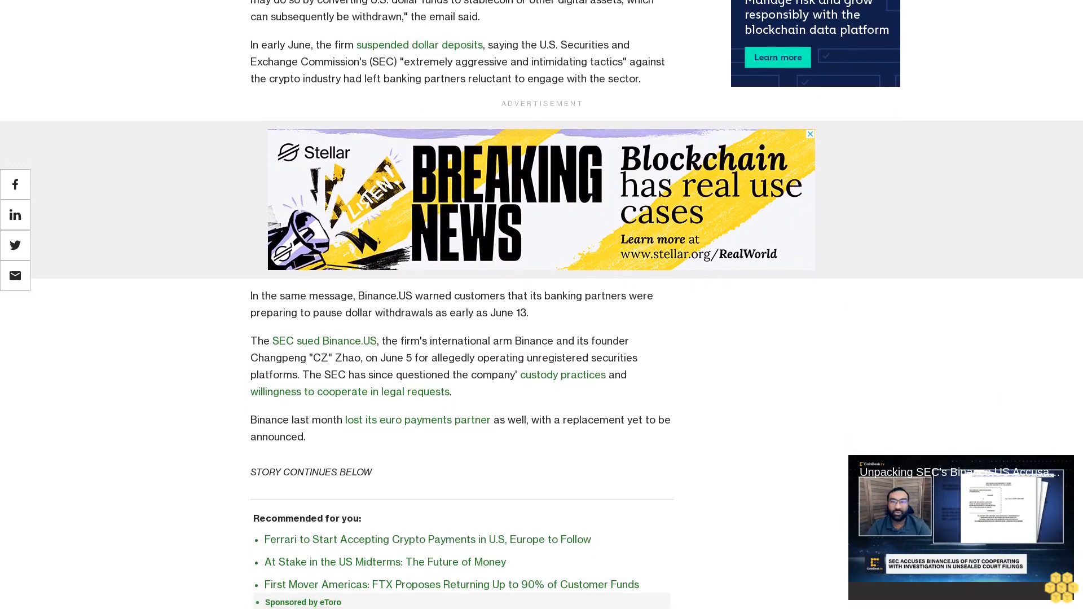
scroll(down, 3)
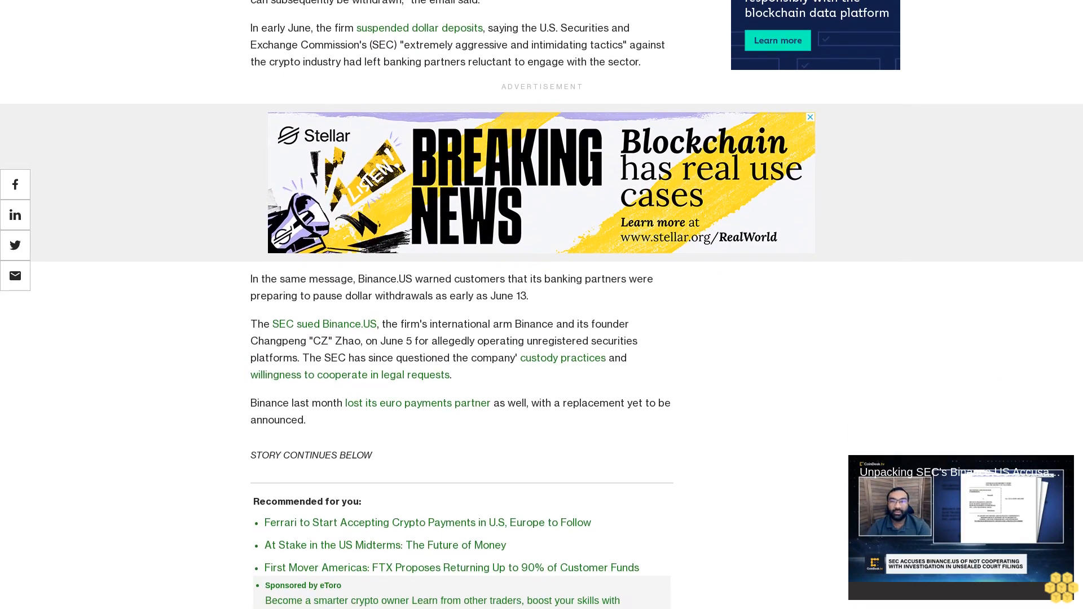
scroll(down, 3)
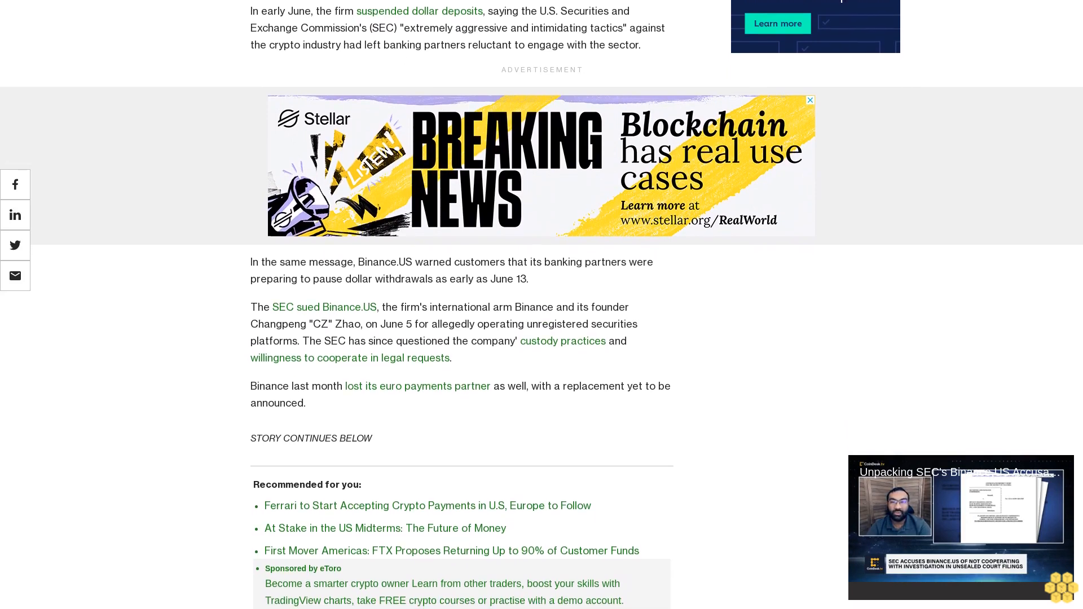
scroll(down, 3)
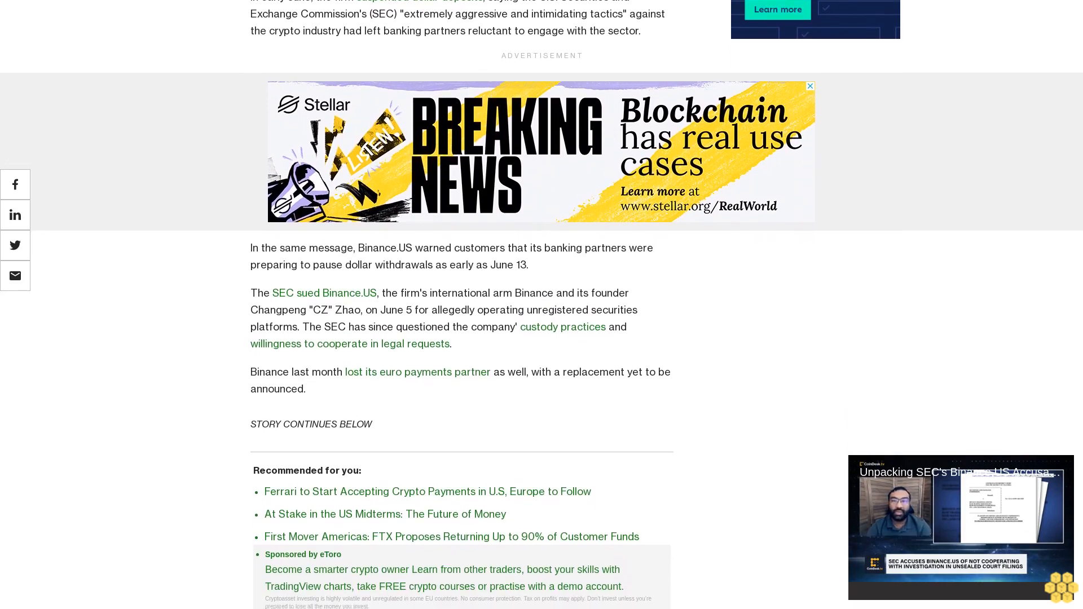
scroll(down, 3)
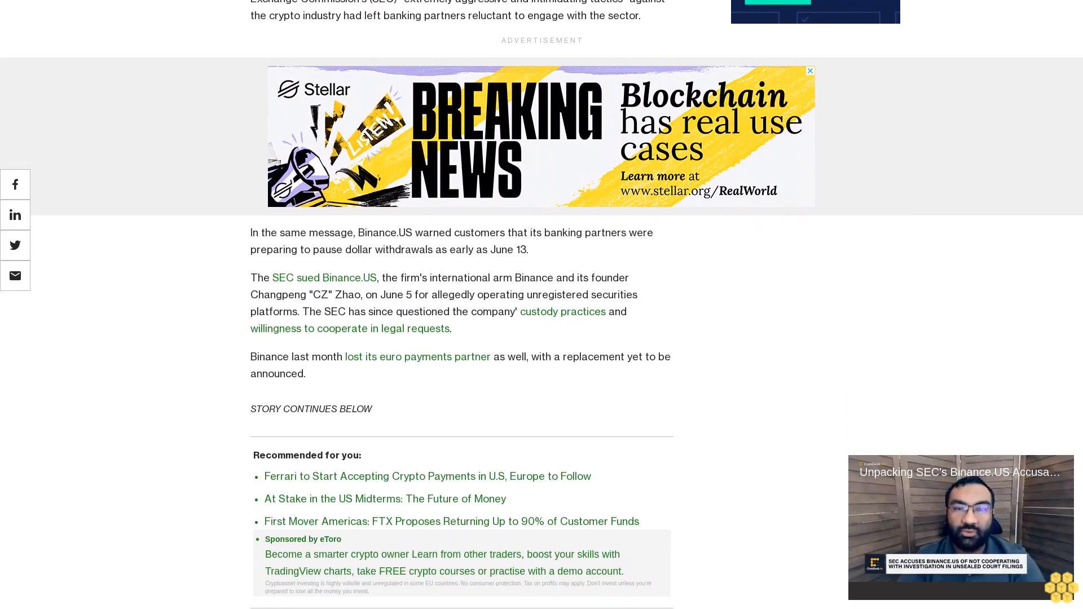
scroll(down, 3)
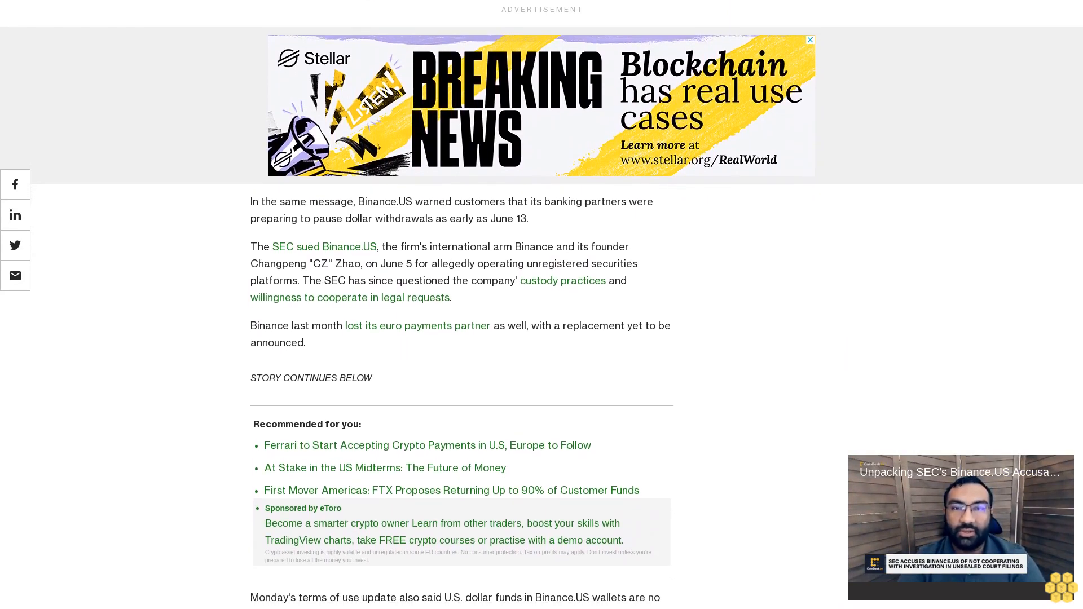
scroll(up, 3)
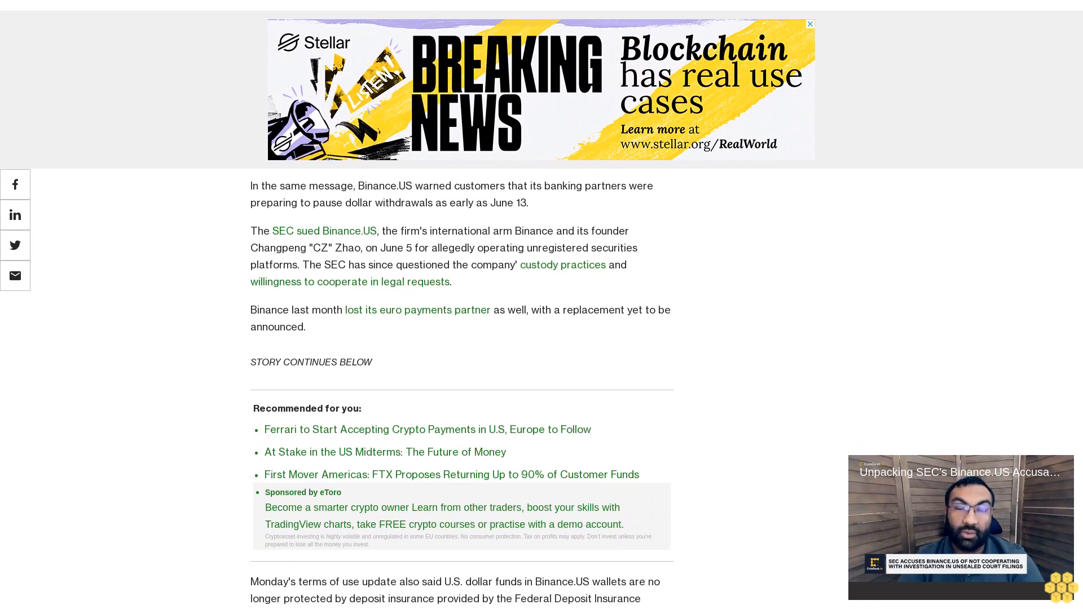
scroll(up, 3)
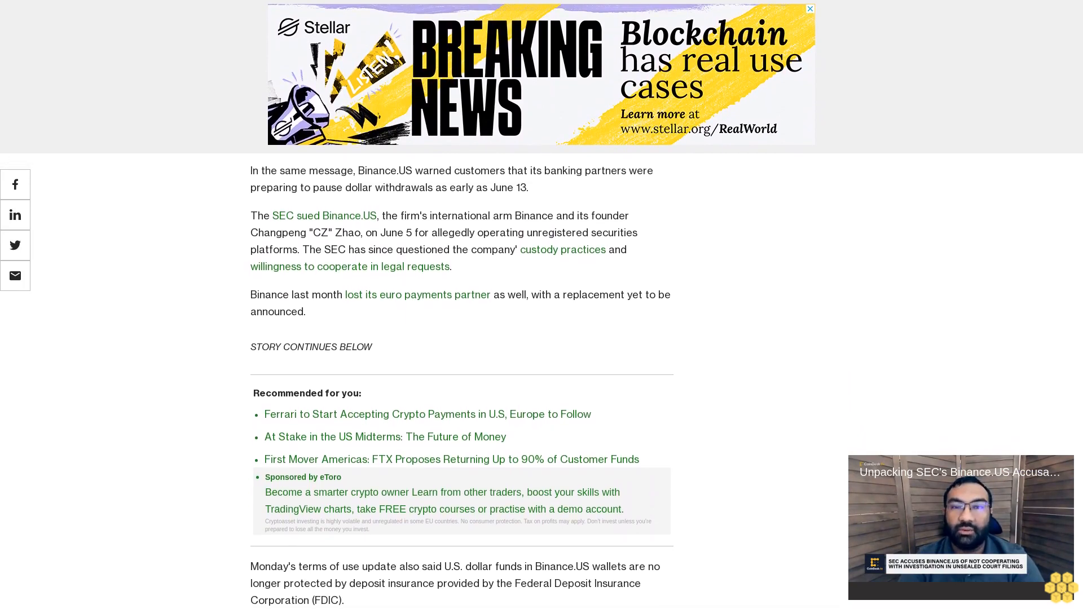
scroll(down, 3)
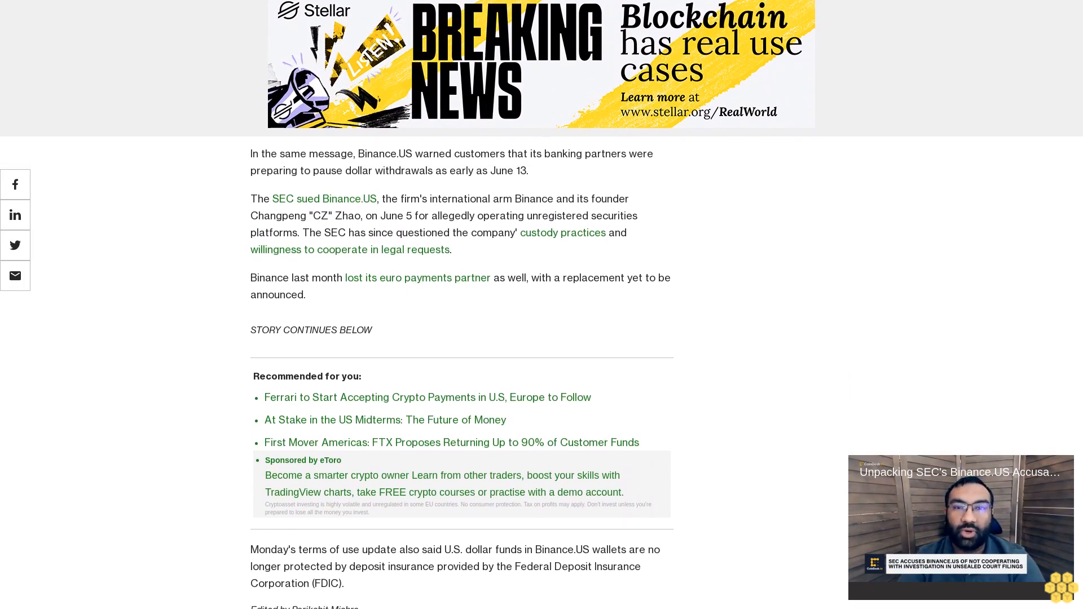